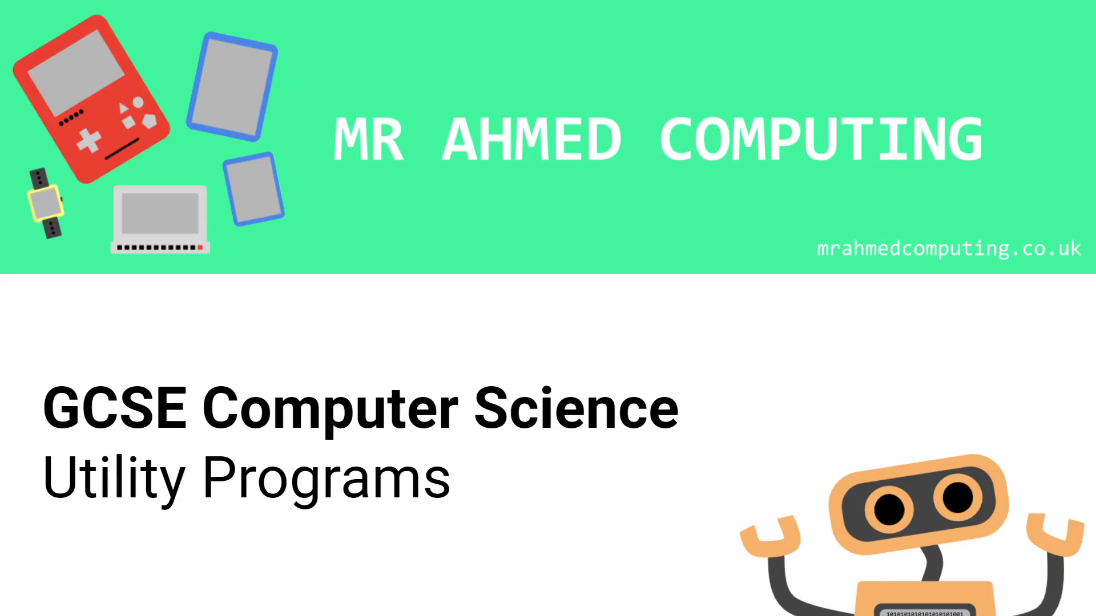
key(Right)
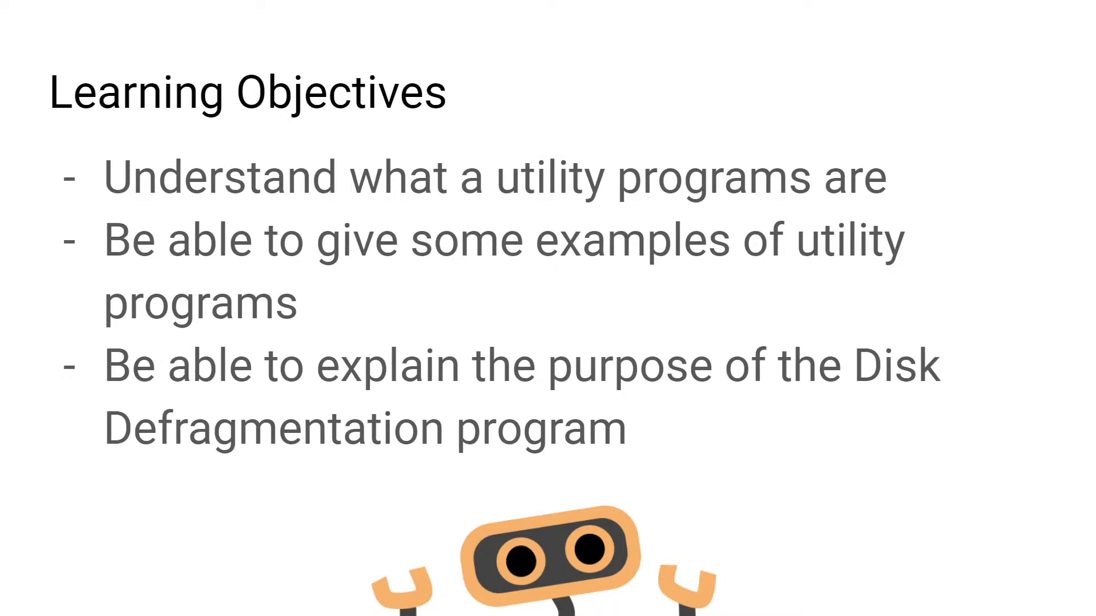